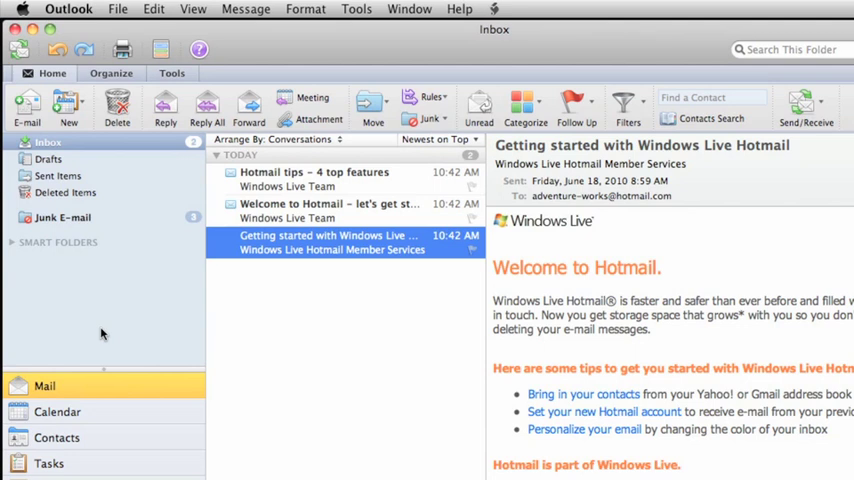
mouse_move(105, 405)
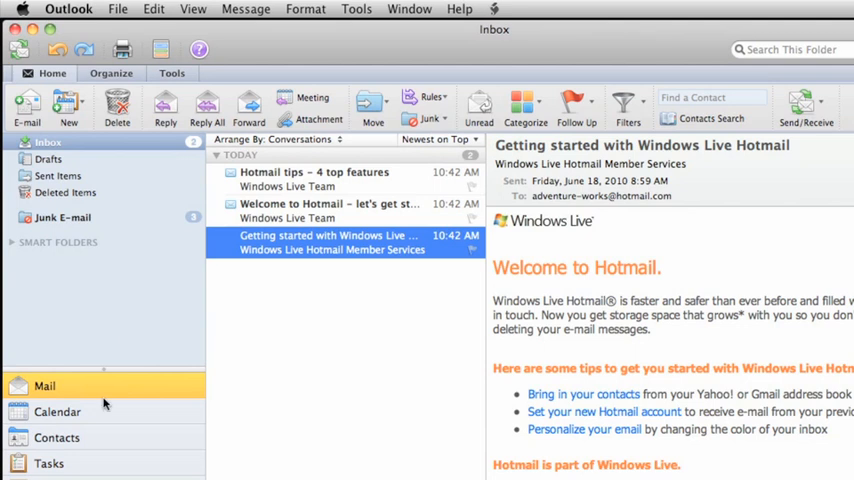
- Switch Outlook from Mail to the Contacts address book
left_click(57, 437)
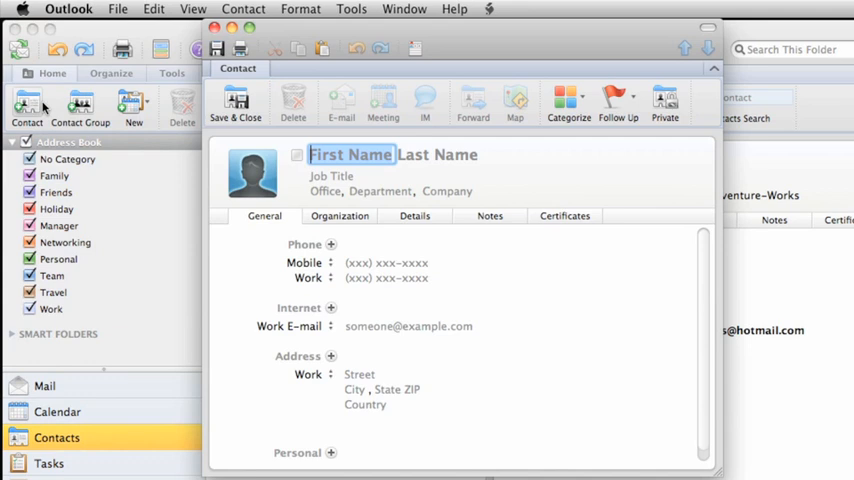
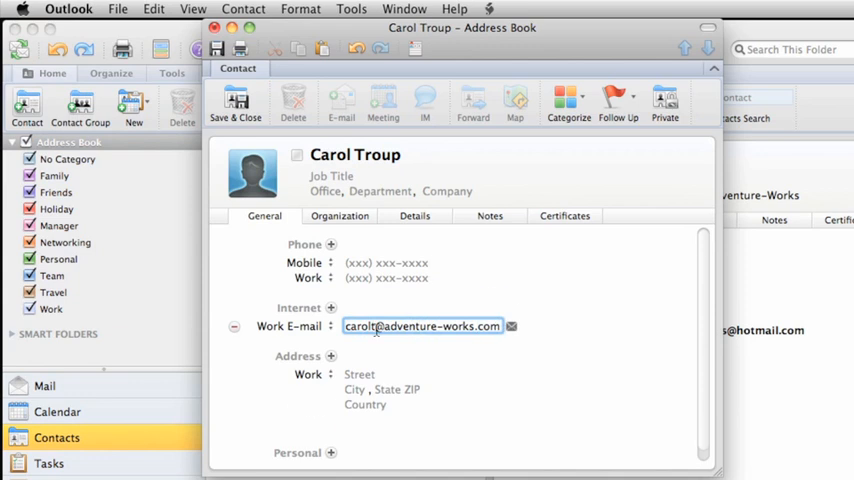
left_click(289, 325)
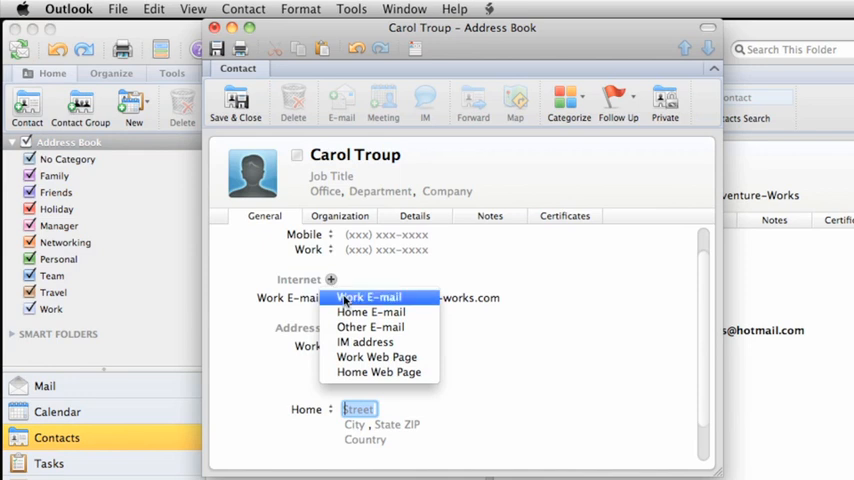
mouse_move(376, 357)
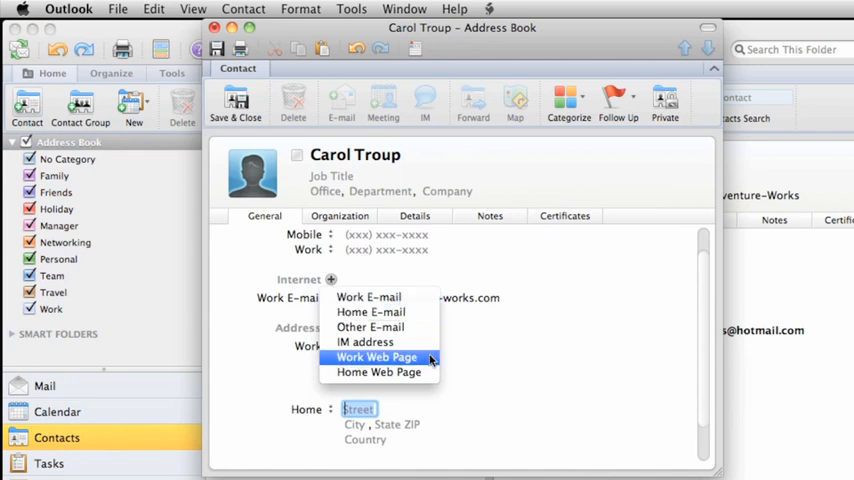
left_click(377, 357)
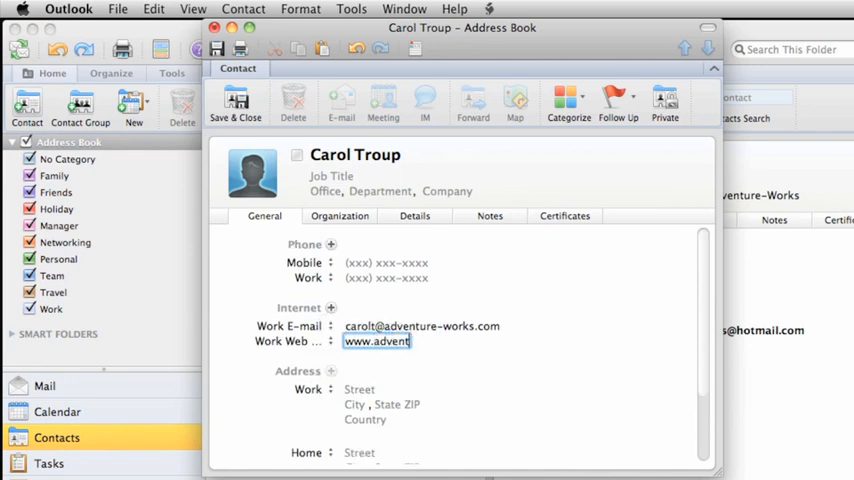
type("ure-works.com")
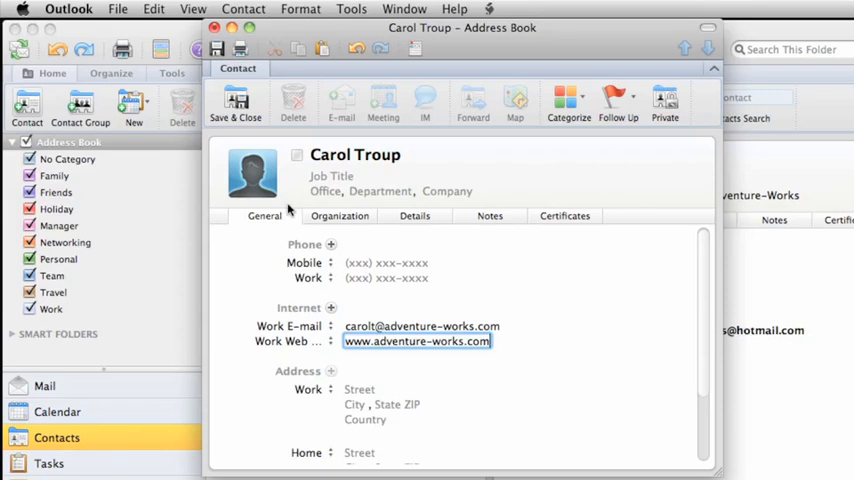
left_click(252, 173)
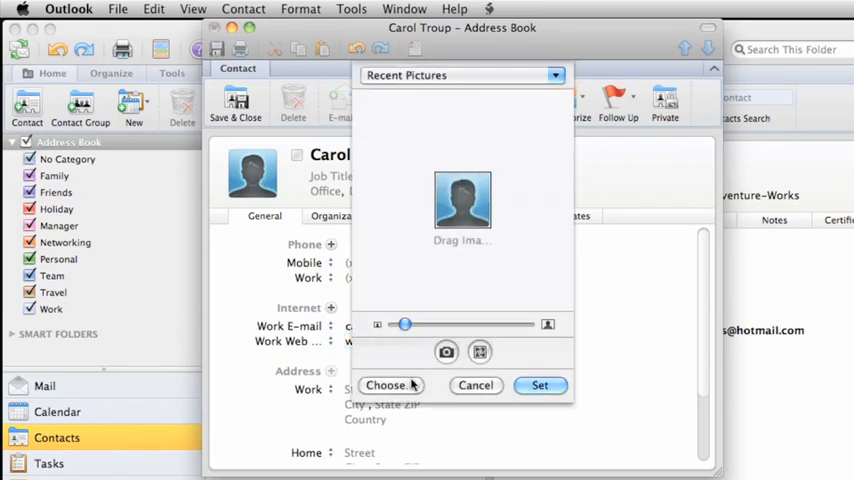
left_click(389, 385)
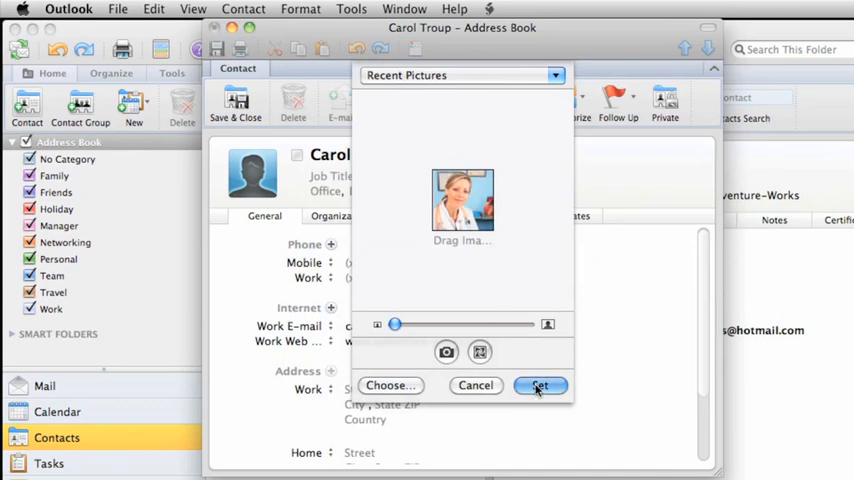
left_click(540, 385)
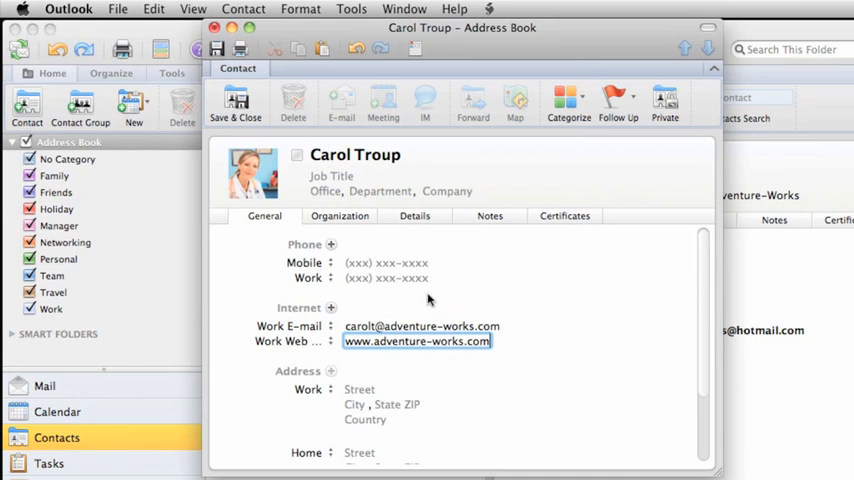
mouse_move(288, 130)
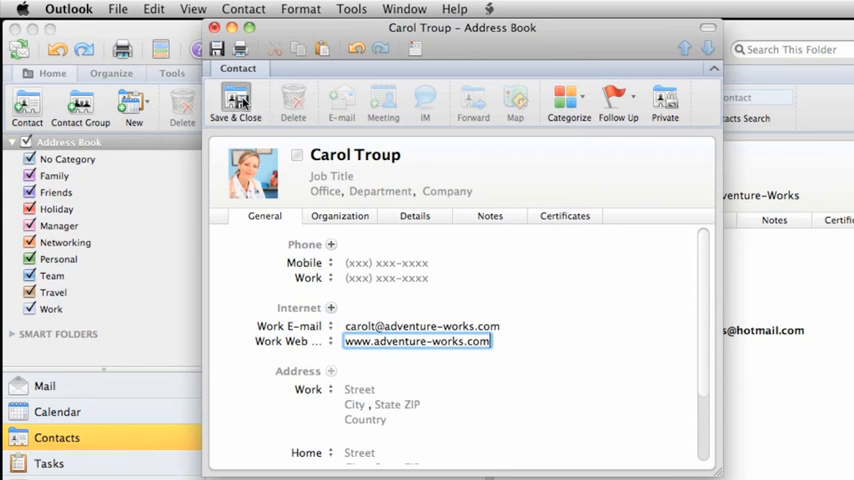
left_click(235, 105)
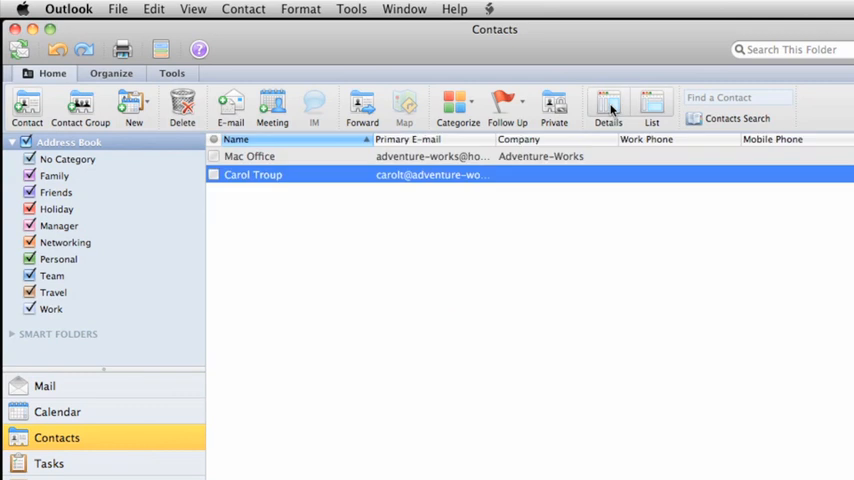
left_click(608, 107)
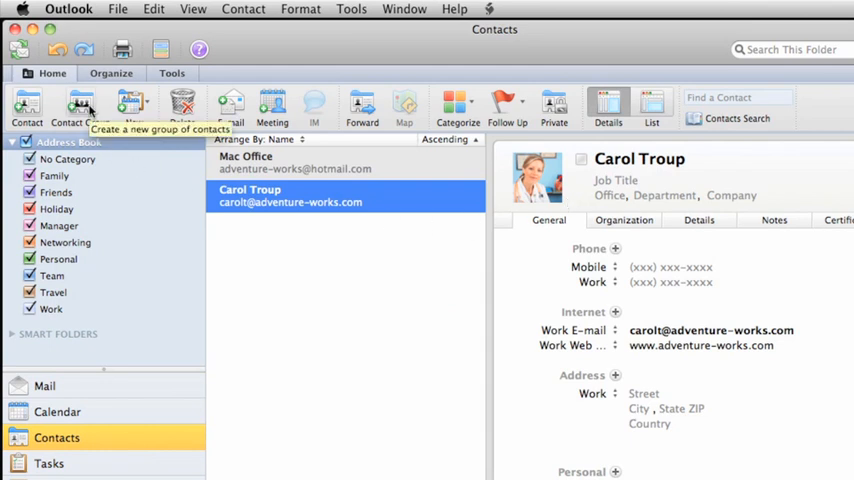
mouse_move(142, 183)
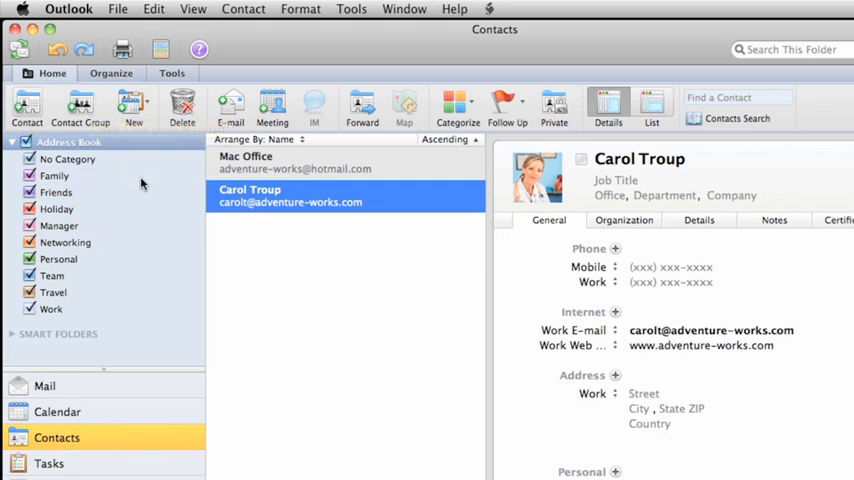